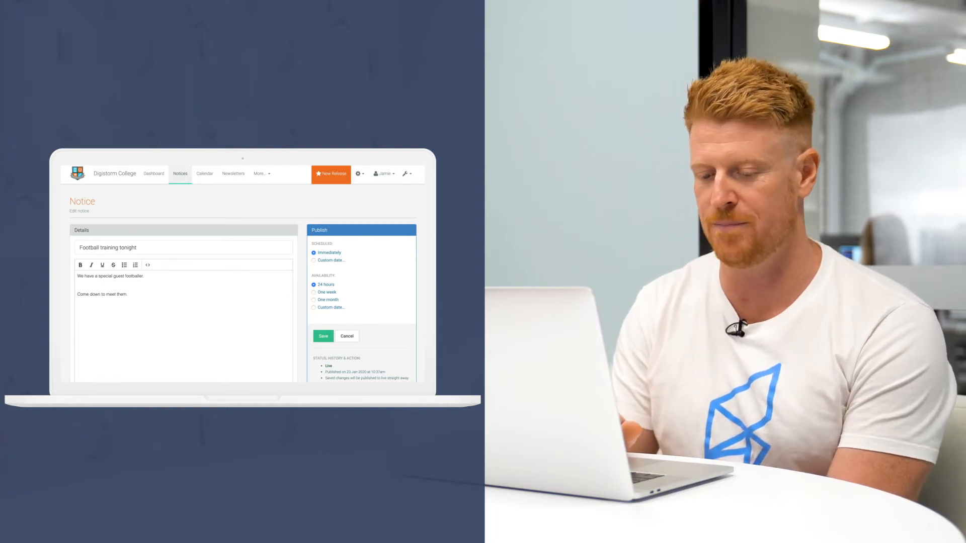
# Step: Enable the School App push notification under Destinations for the Football training notice
pyautogui.scroll(-3)
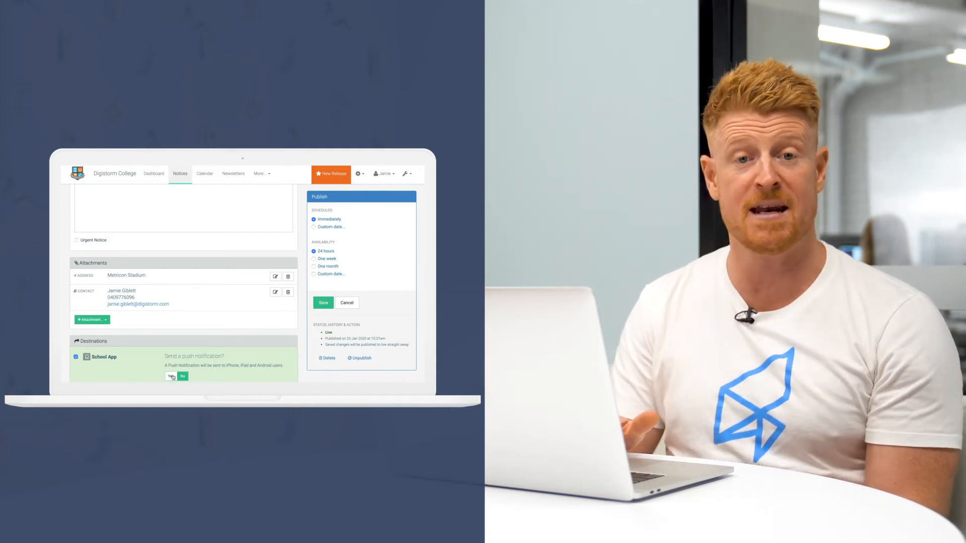
pyautogui.click(172, 377)
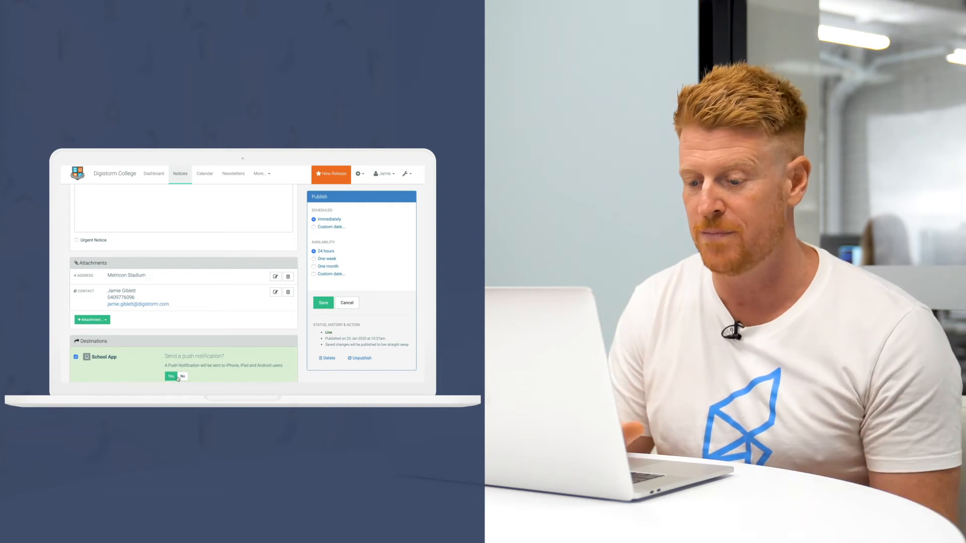
# Step: Target the notice to the Sports > AFL tag and save it
pyautogui.scroll(-3)
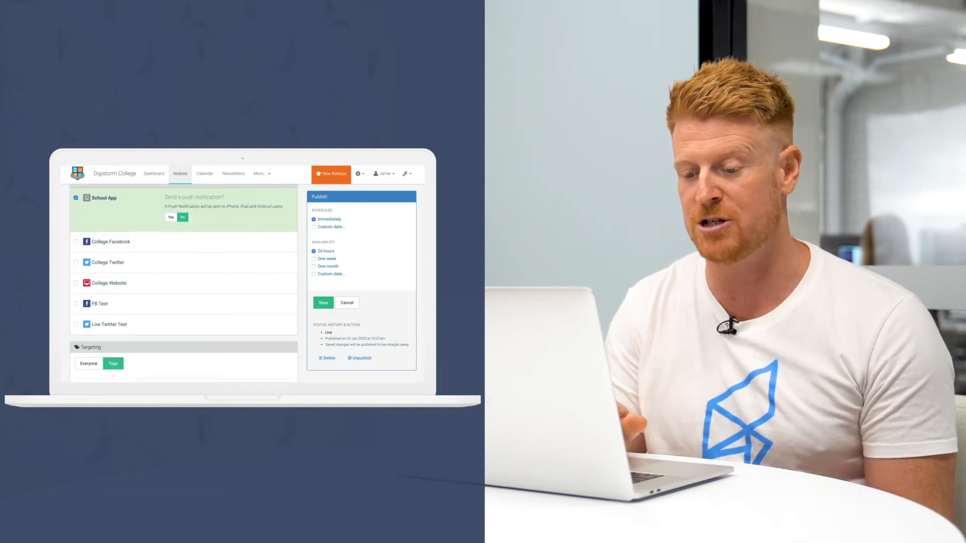
pyautogui.click(112, 363)
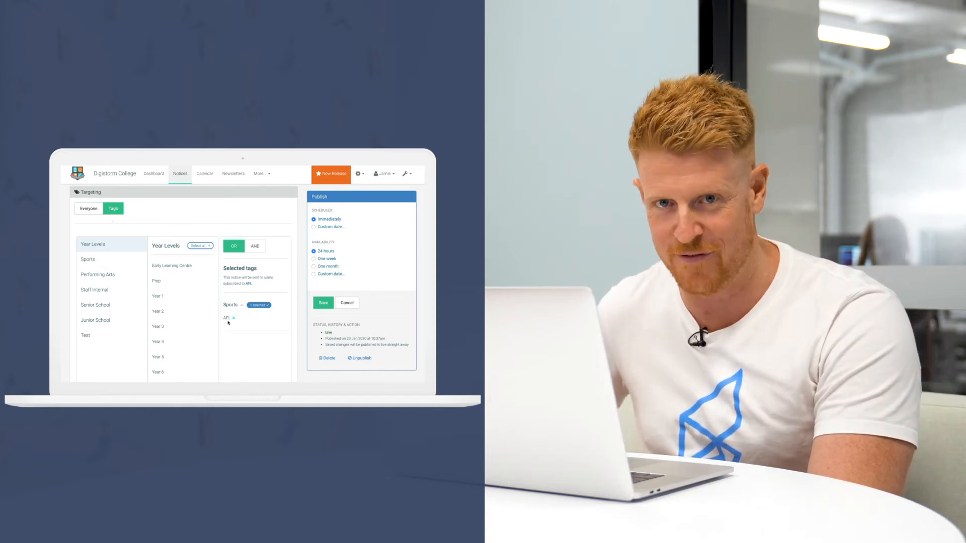
pyautogui.click(323, 303)
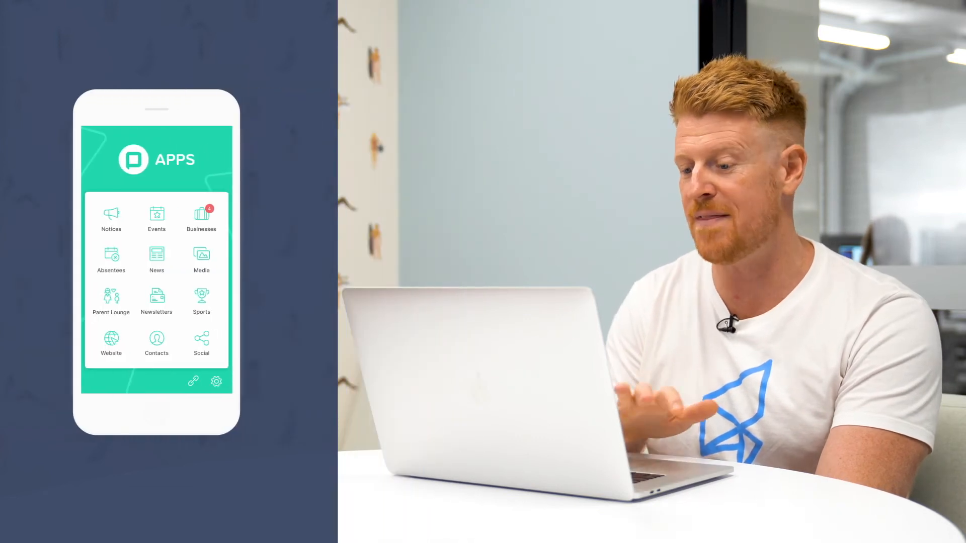
# Step: Open Sports > AFL in the app and scroll the notice to its Address and Contact
pyautogui.click(201, 298)
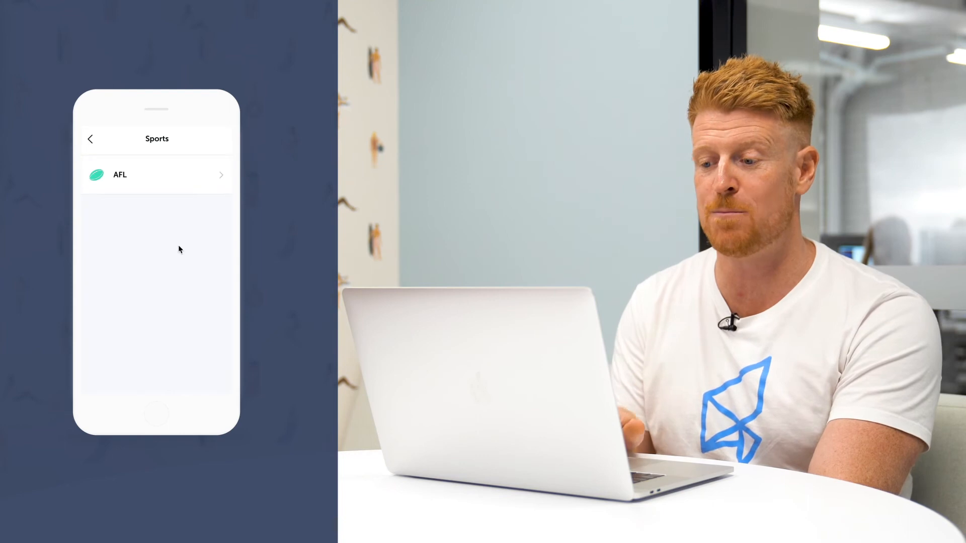
pyautogui.click(157, 175)
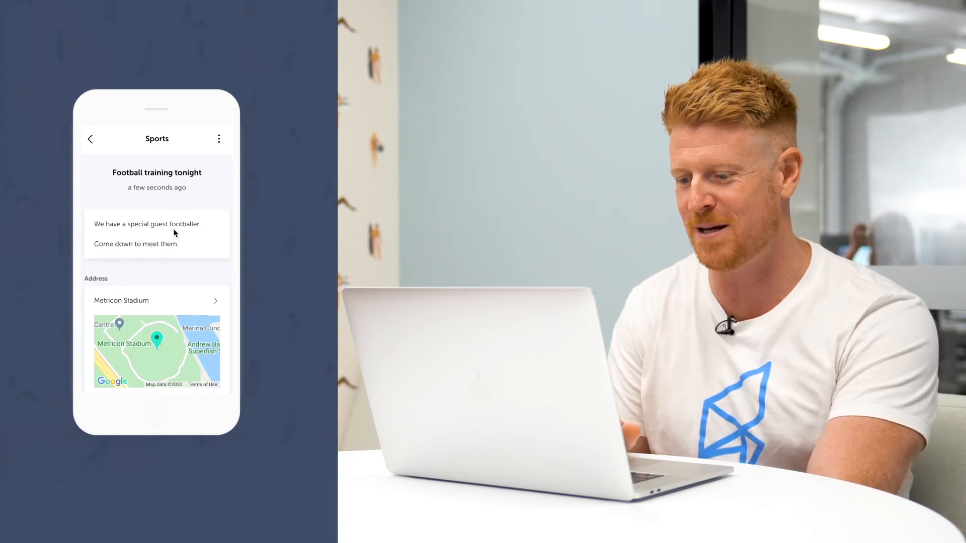
pyautogui.scroll(-3)
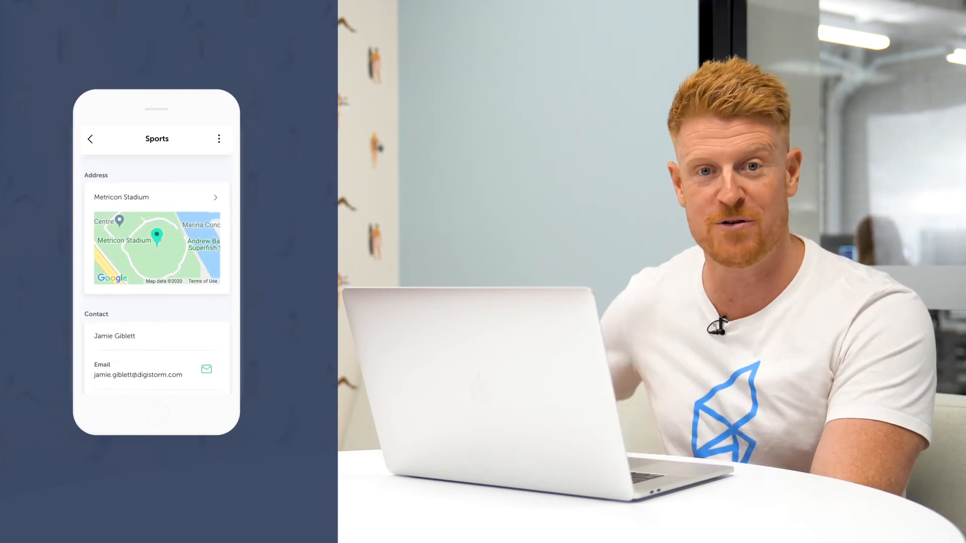